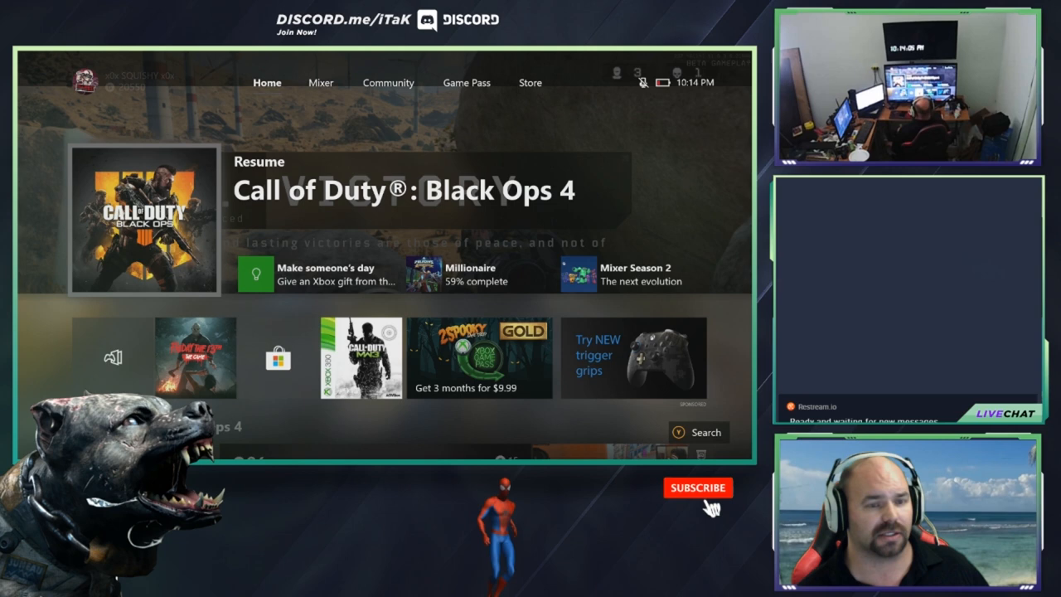
Step: Go from the Xbox home screen into Settings and highlight the Network category
left_click(699, 488)
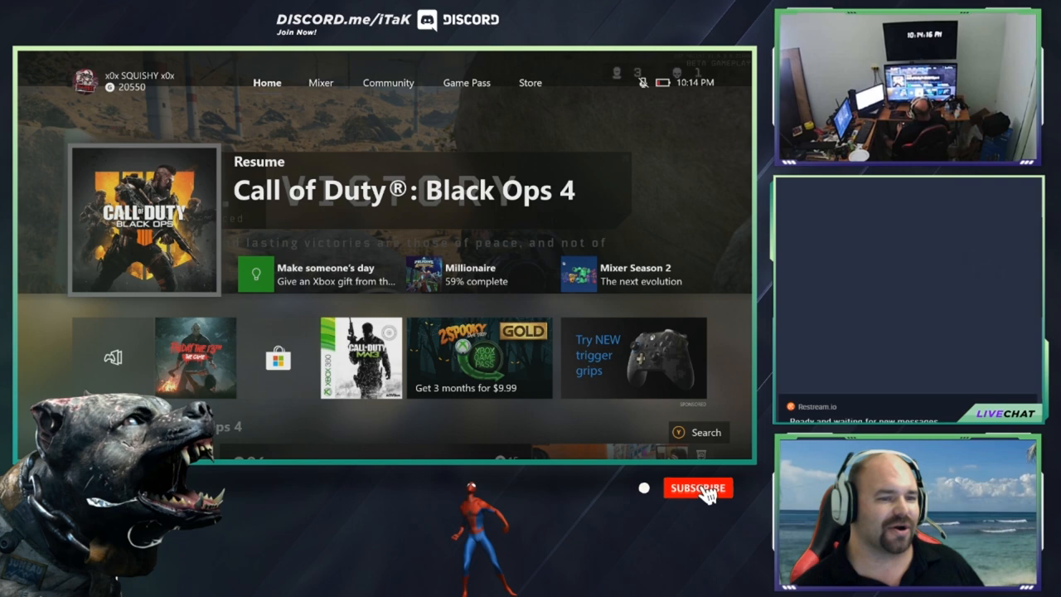
key("Xbox")
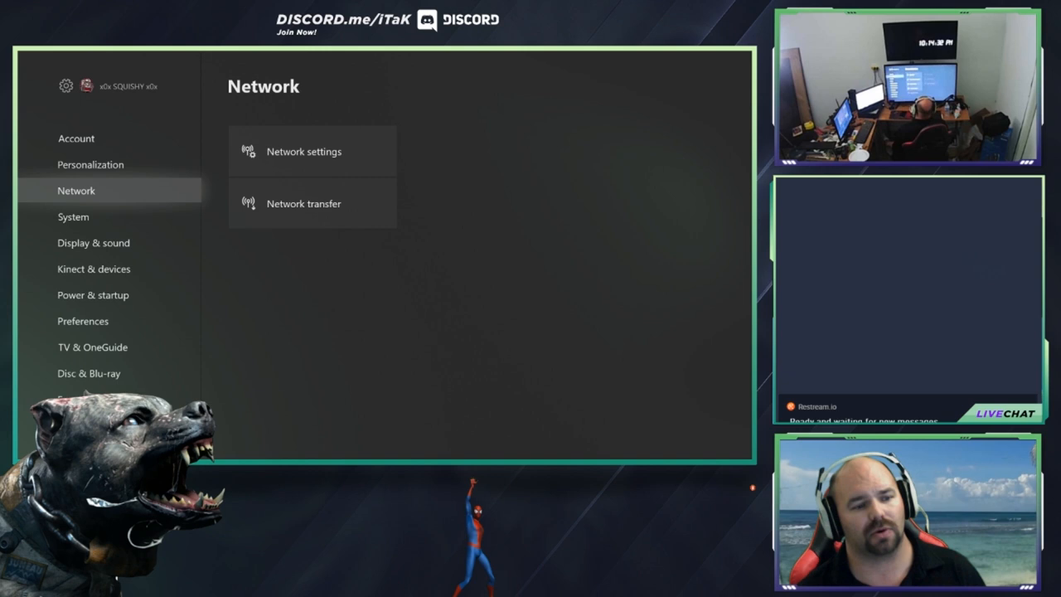
Step: Open Network settings showing the wired connection and NAT Type: Open
left_click(304, 151)
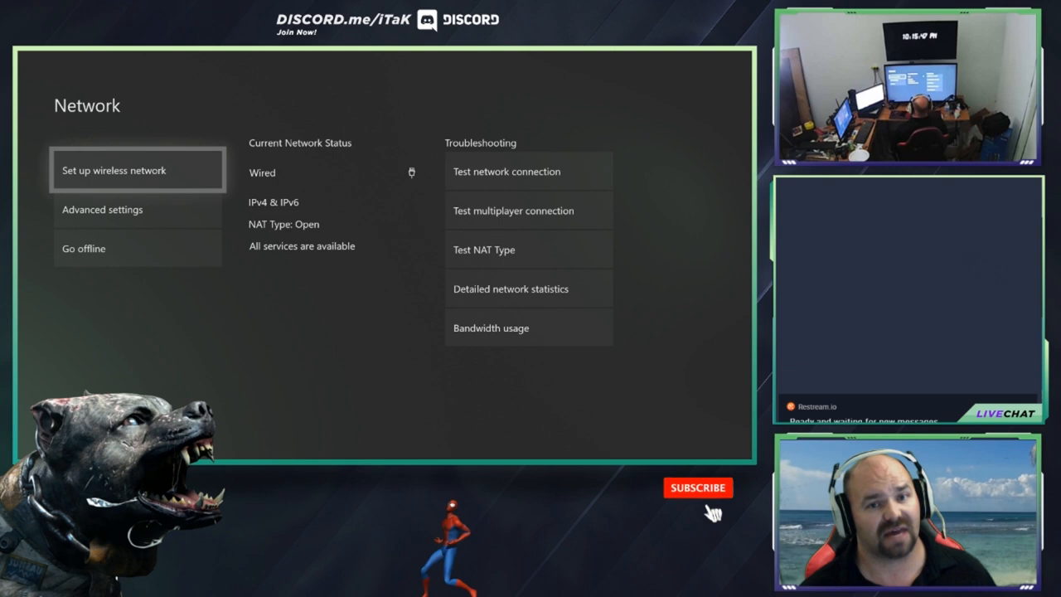
left_click(699, 488)
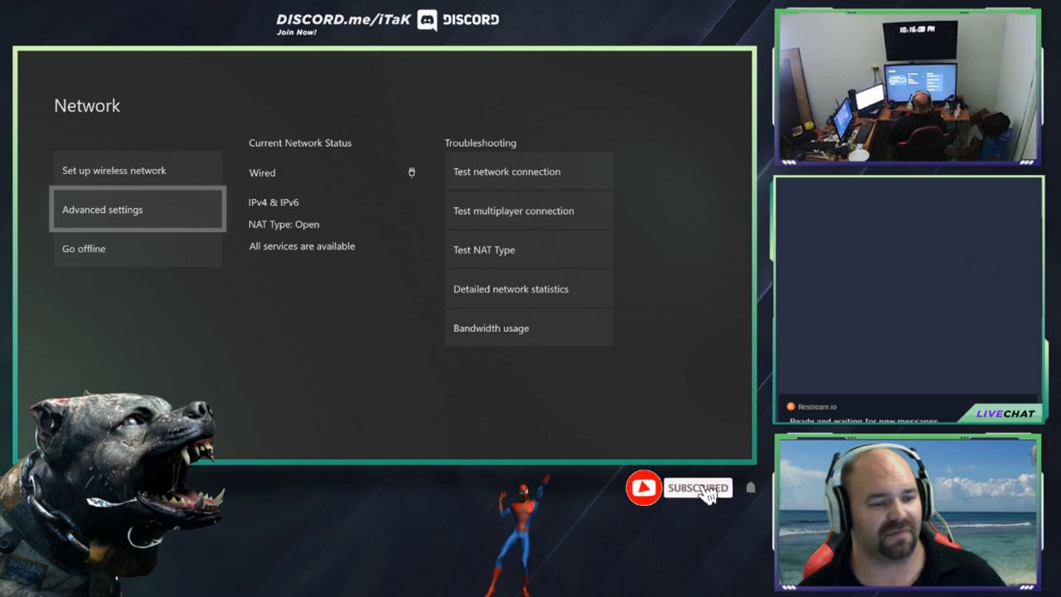
left_click(116, 209)
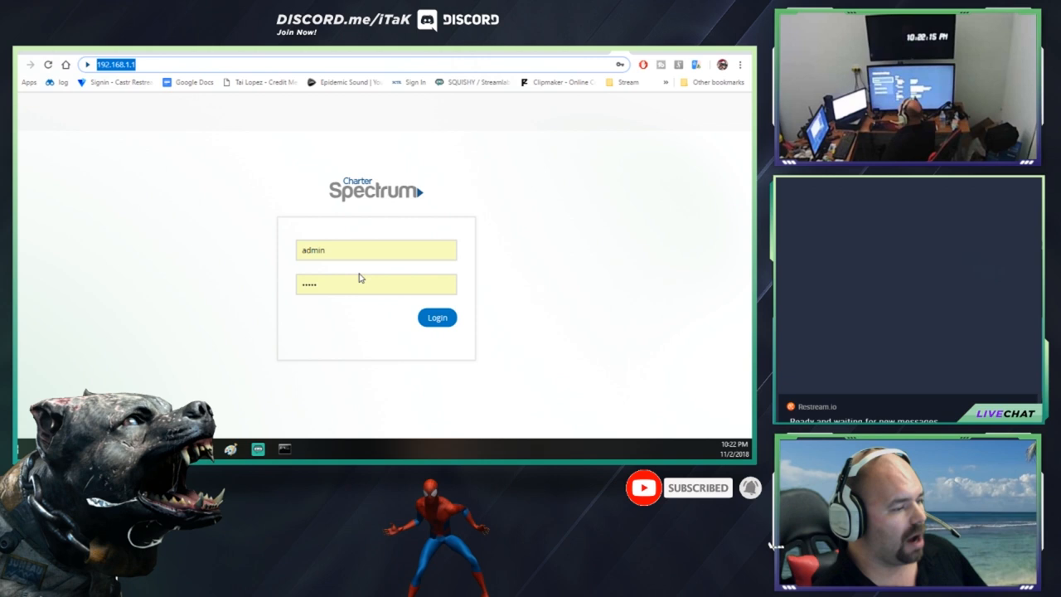
mouse_move(222, 220)
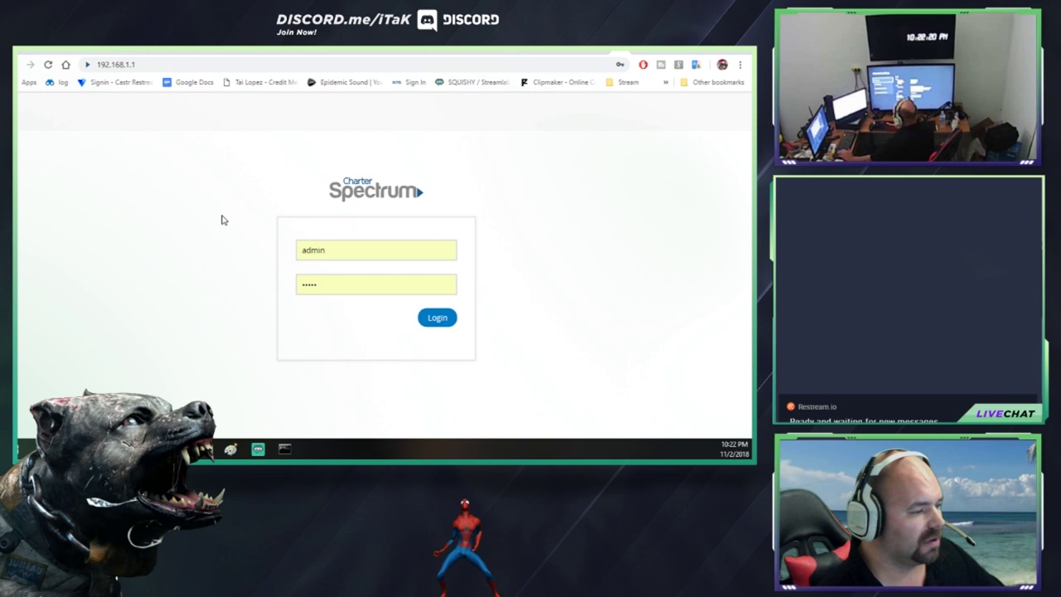
Step: Bring up the router login page at 192.168.1.1 with admin credentials filled in
left_click(376, 250)
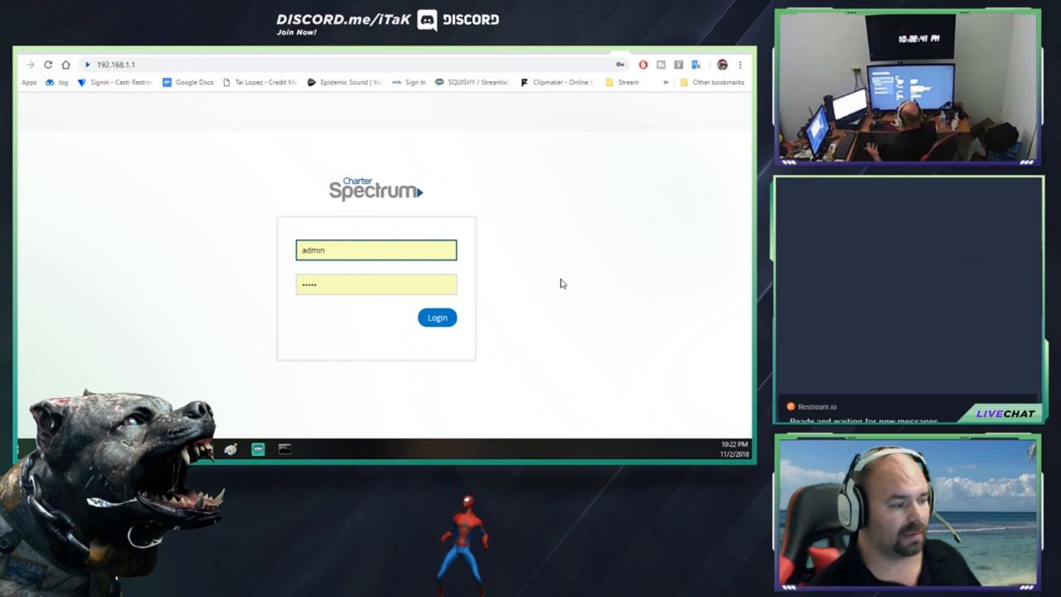
Step: Log in as admin and view the Connectivity list of Ethernet devices including 192.168.1.123
left_click(437, 317)
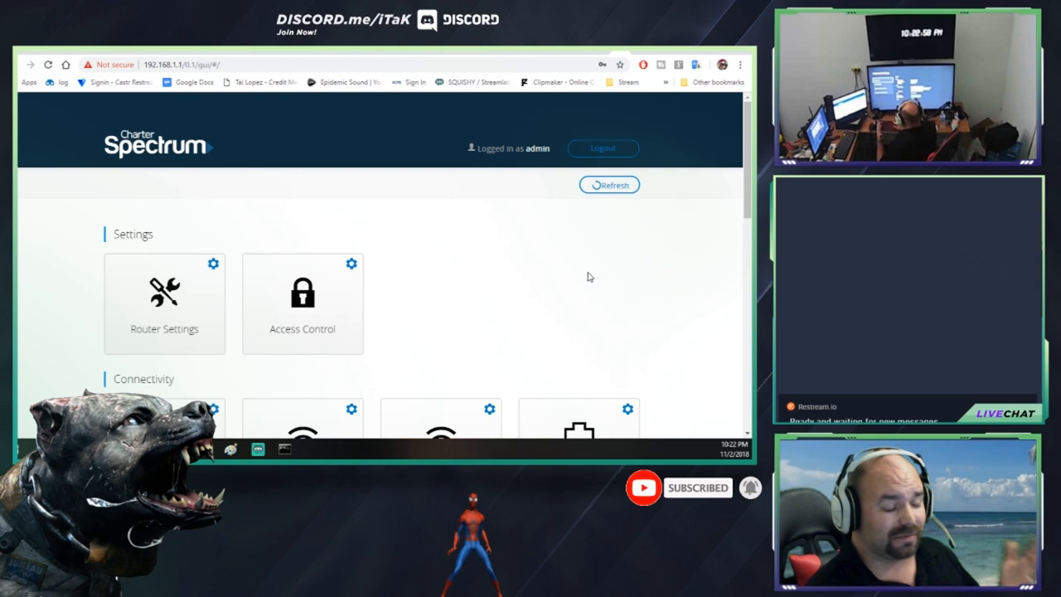
scroll("down", 3)
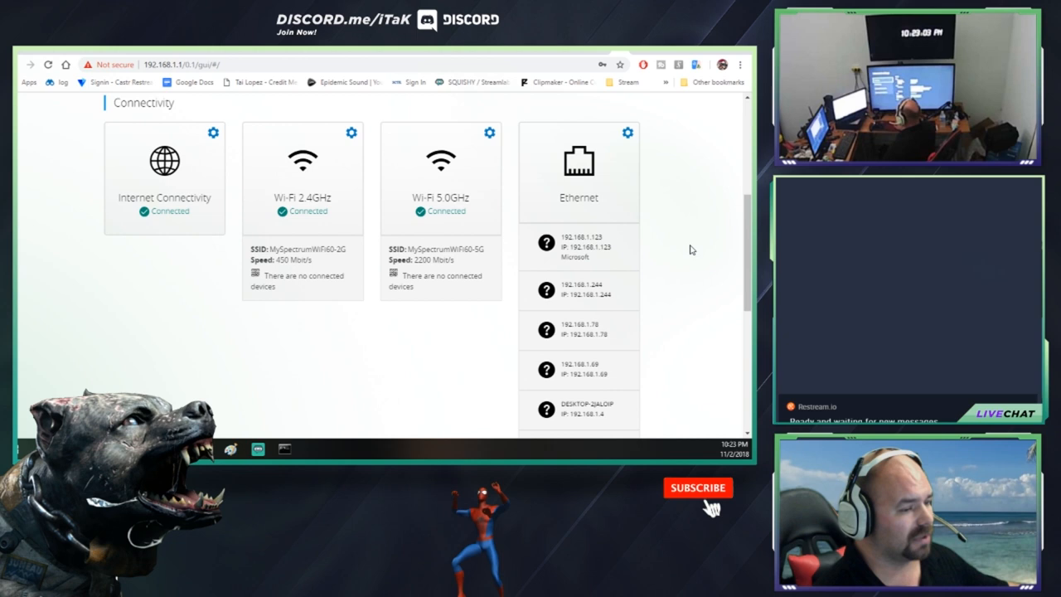
left_click(441, 174)
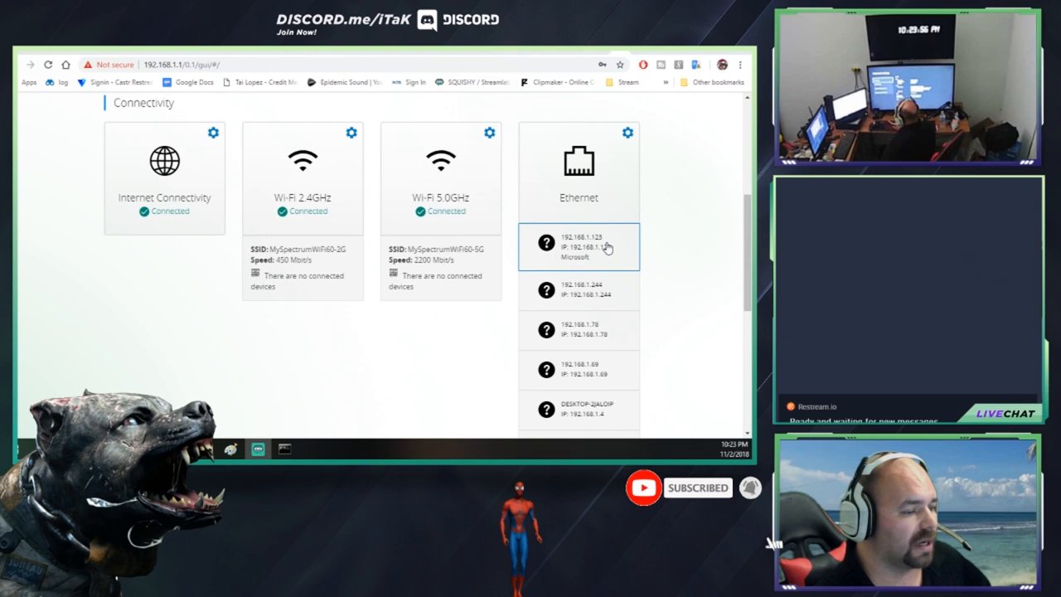
mouse_move(594, 249)
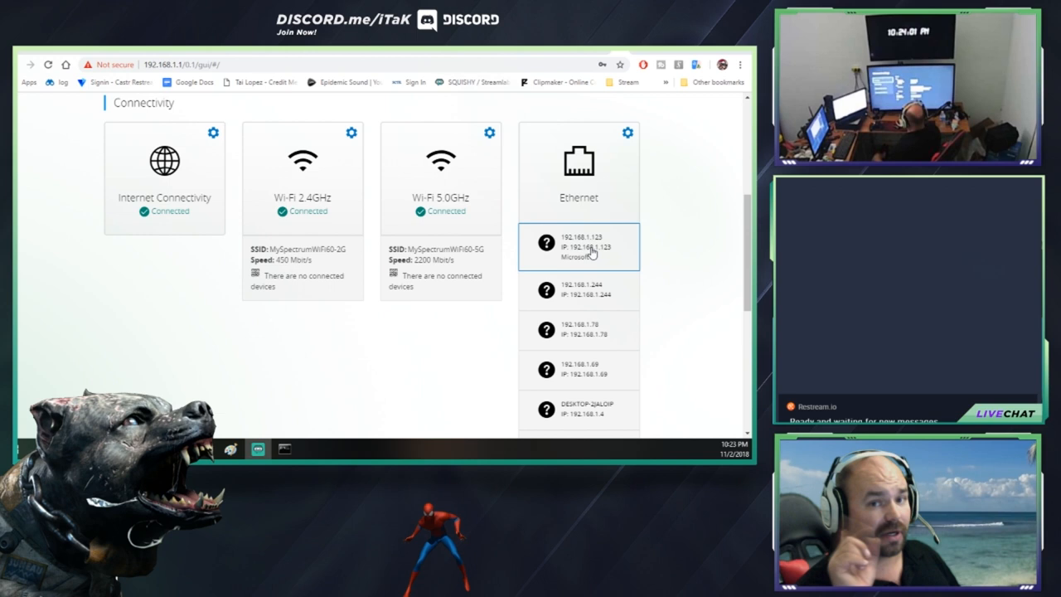
Step: Name the 192.168.1.123 device XBOX and reserve its current IP address
left_click(580, 246)
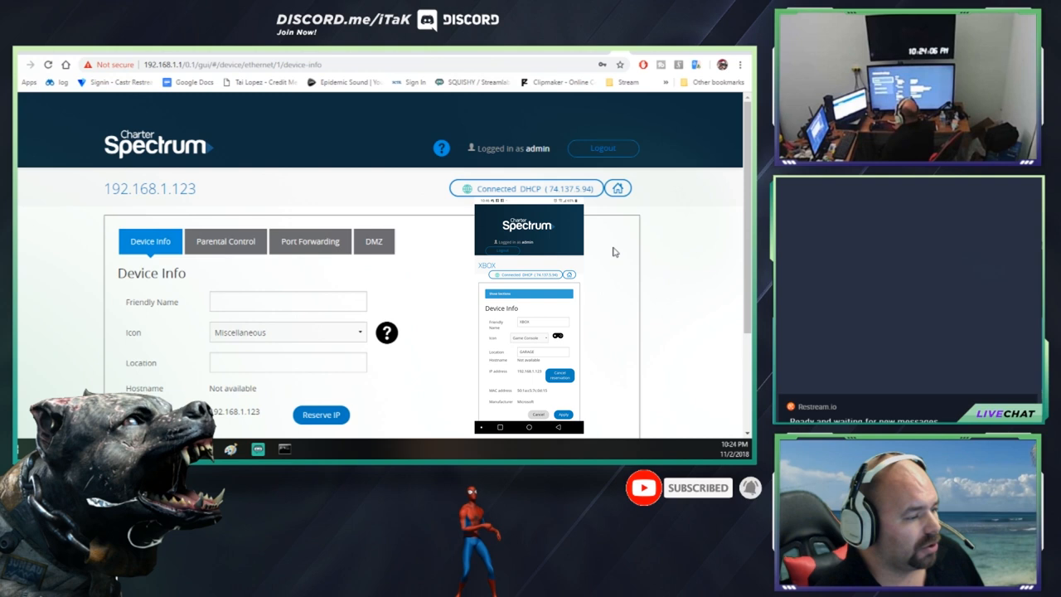
double_click(150, 188)
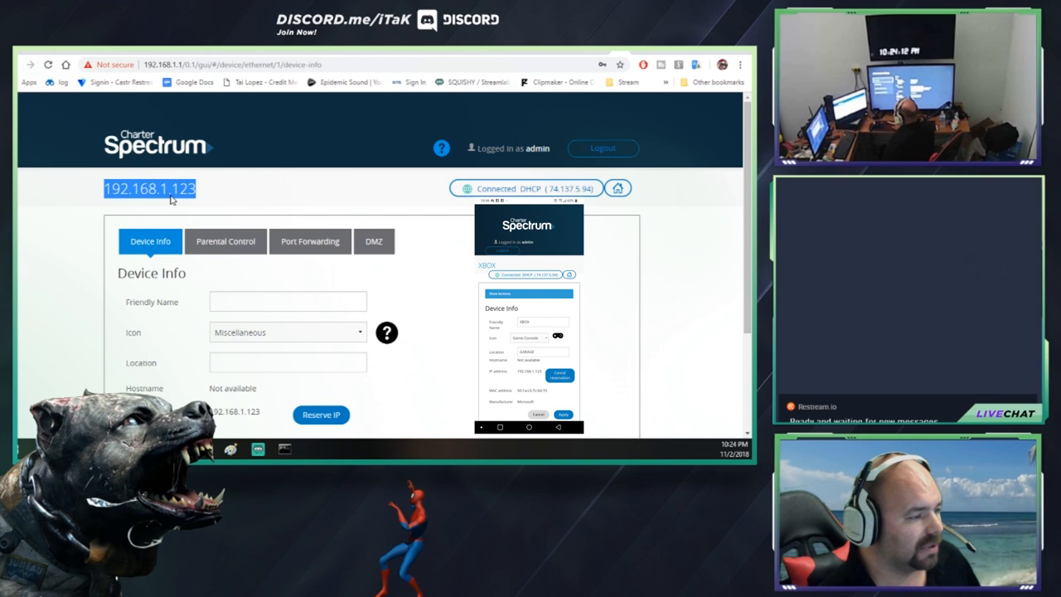
type("XBOX")
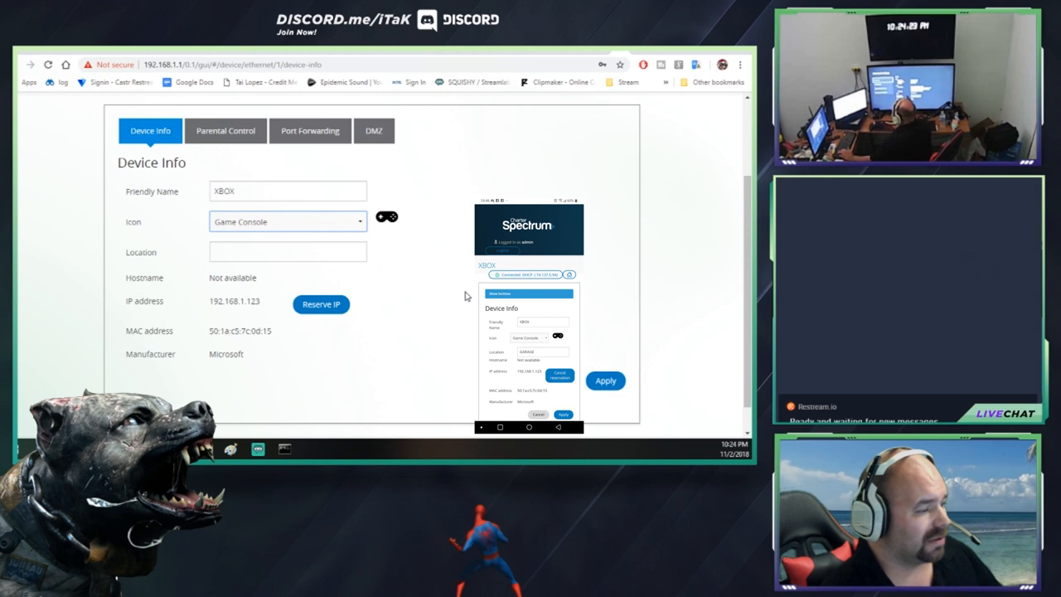
type("GARAGE")
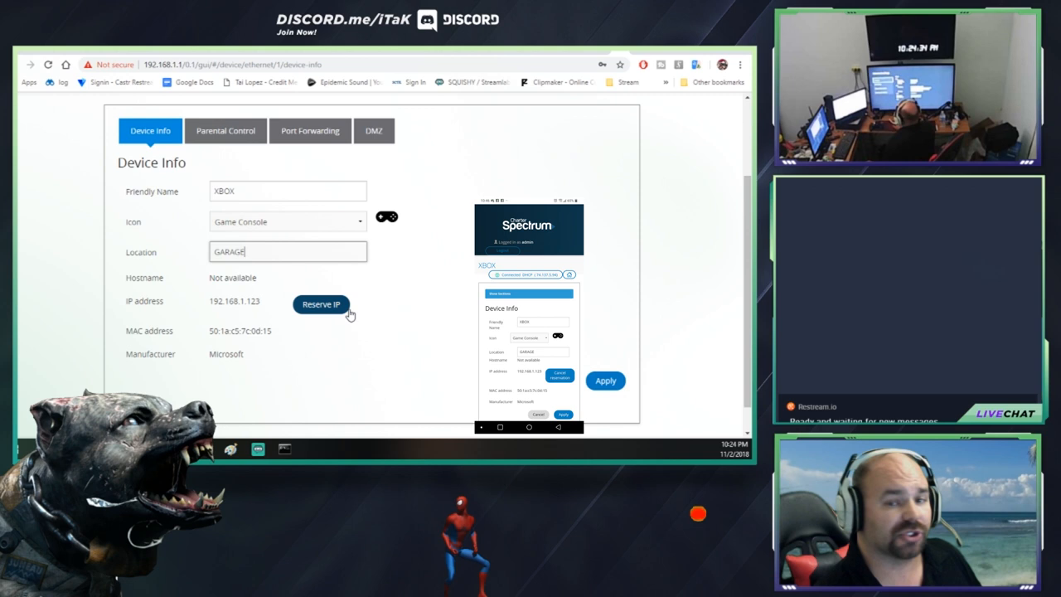
left_click(321, 305)
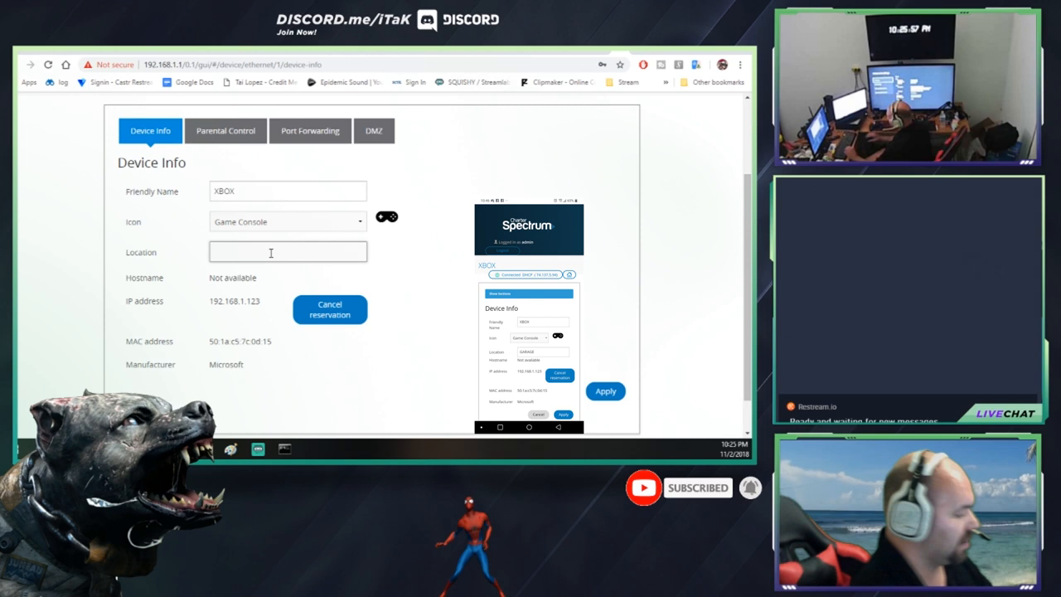
Step: Set the XBOX device's location to GARAGE
type("GARAGE")
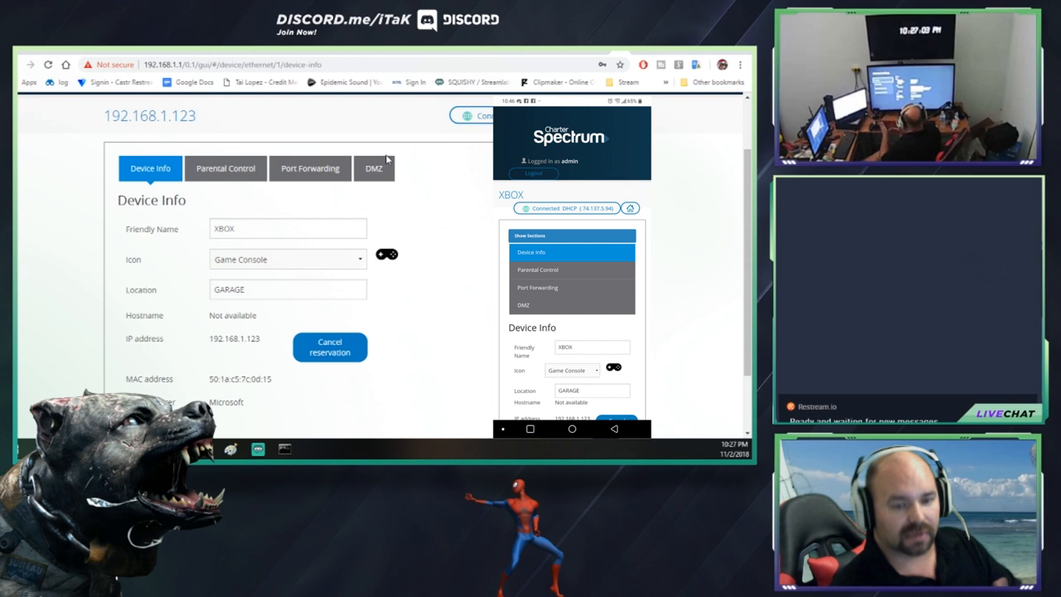
Step: Enable DMZ for the XBOX at 192.168.1.123
left_click(373, 169)
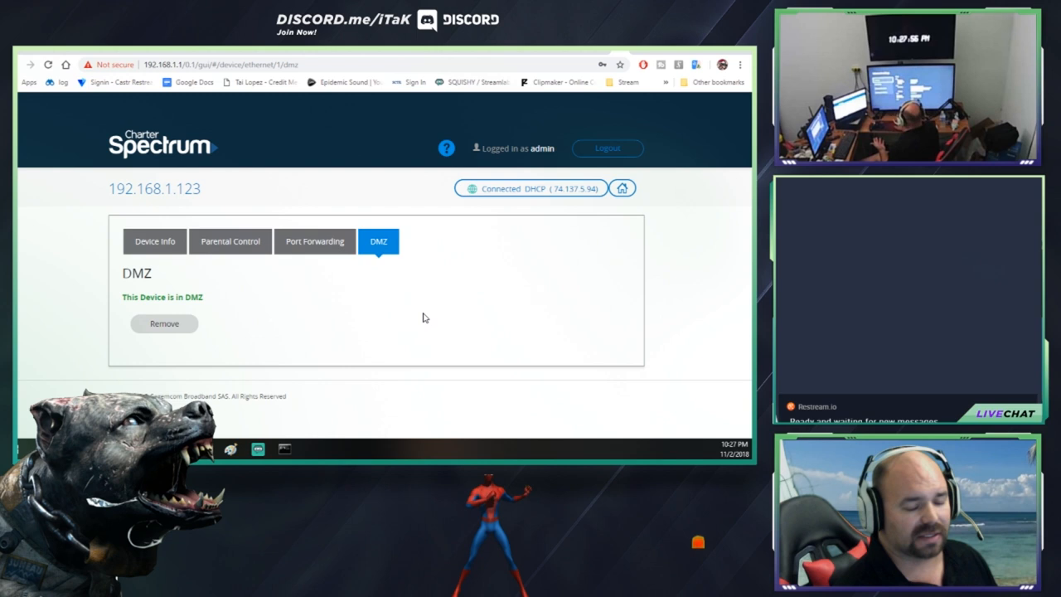
Step: Set the Add Rule protocol to TCP - UDP, then switch to the Games & Applications presets
left_click(314, 241)
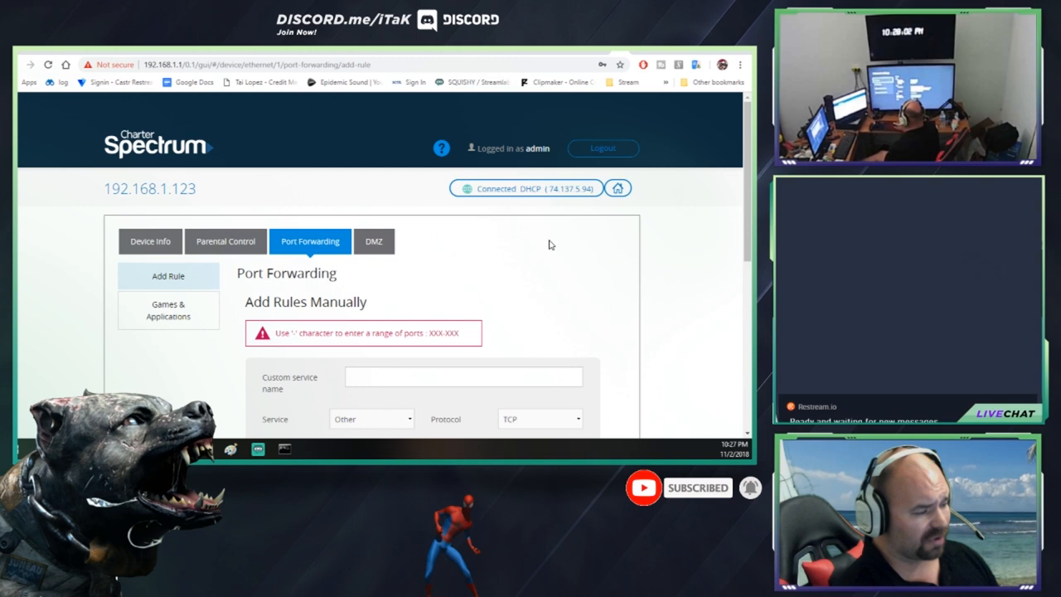
scroll("down", 3)
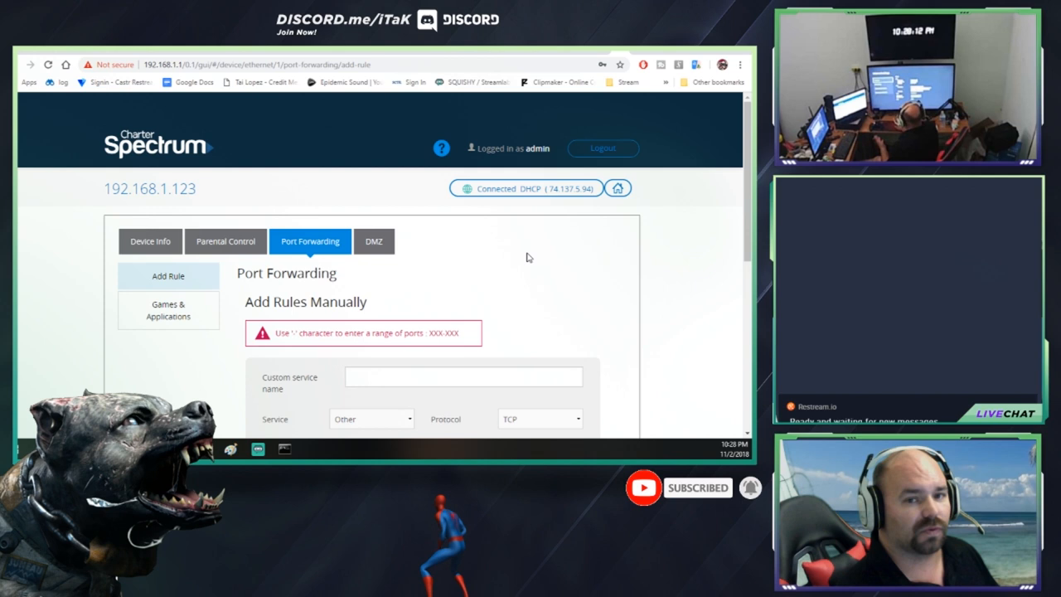
scroll("down", 3)
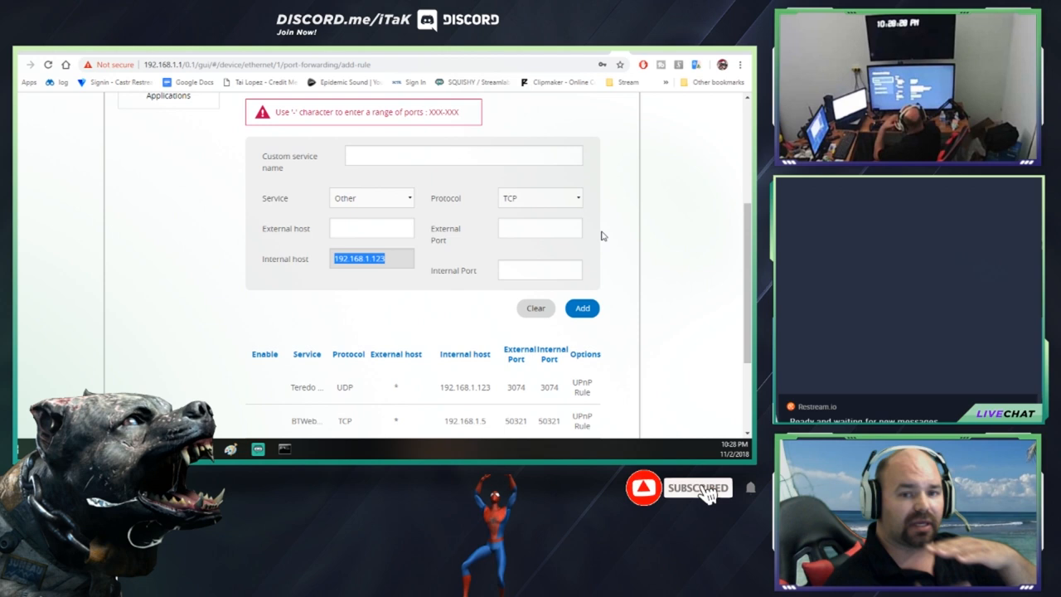
left_click(538, 197)
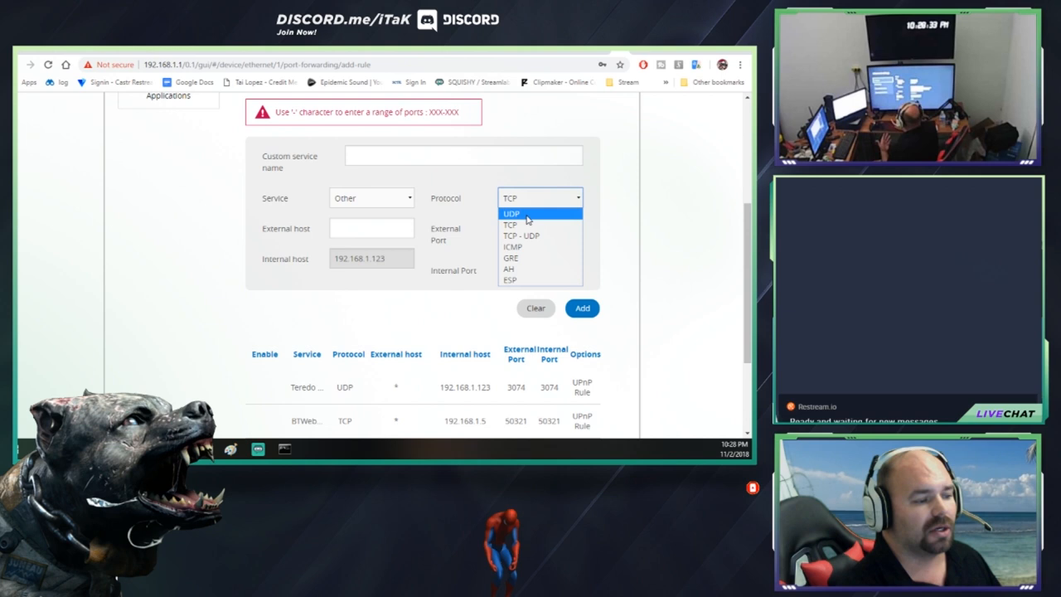
left_click(522, 235)
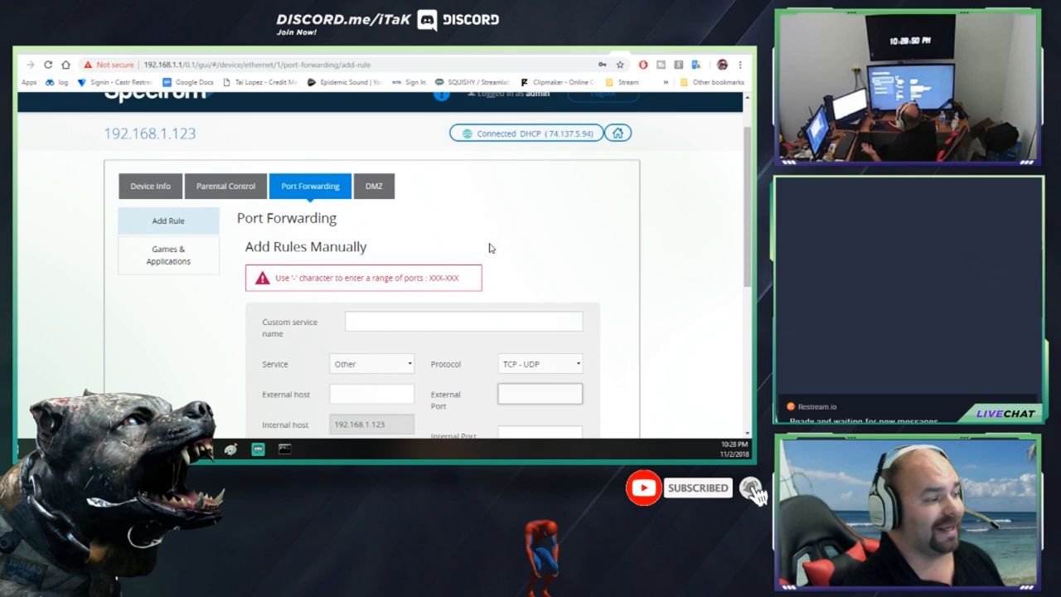
left_click(169, 310)
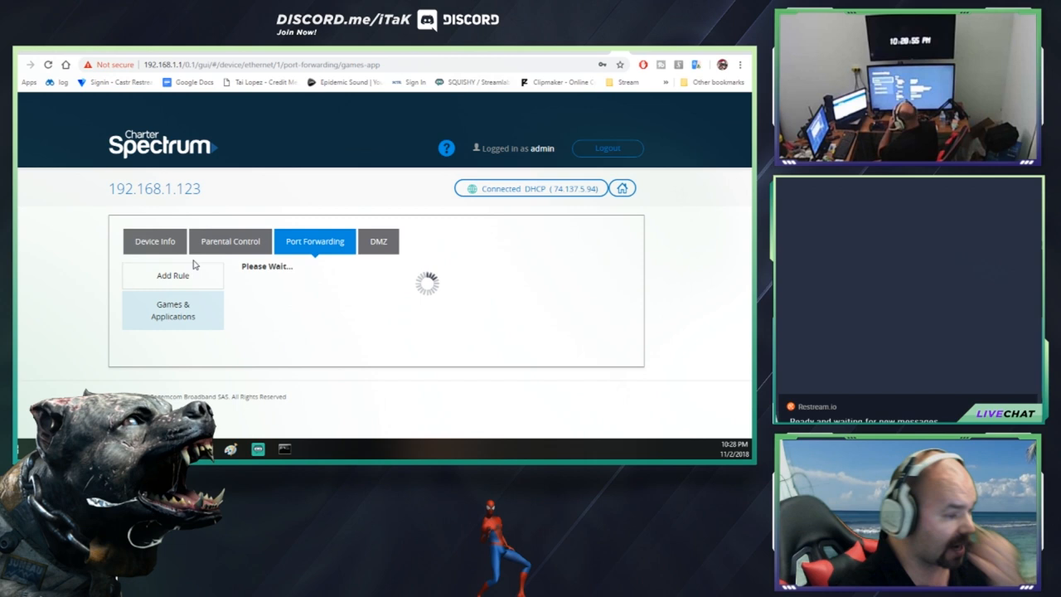
Step: Add the Xbox One and Call of Duty 4 presets for 192.168.1.123 and apply them
left_click(388, 233)
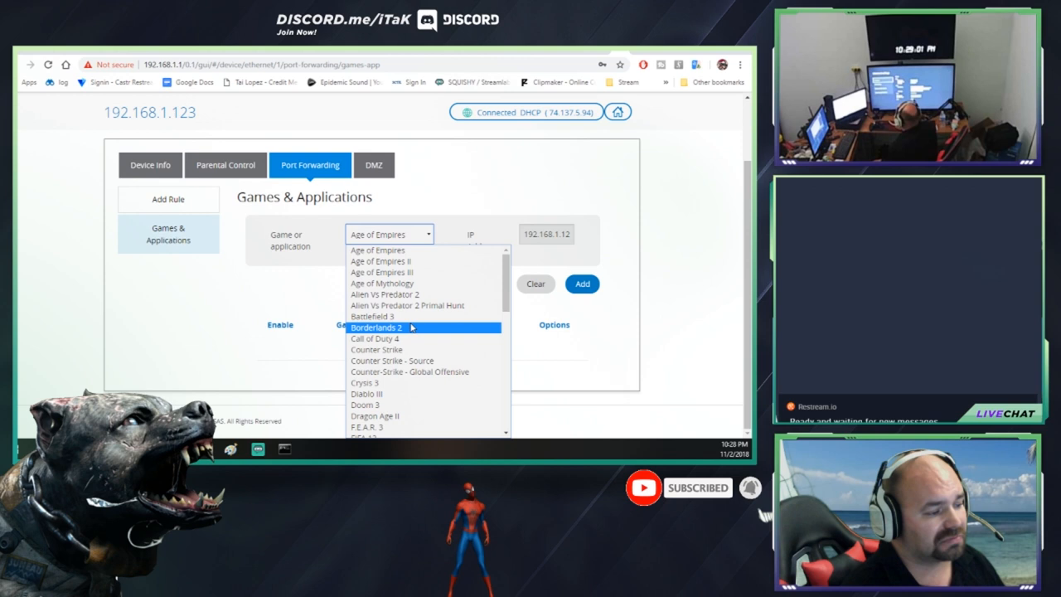
scroll("down", 3)
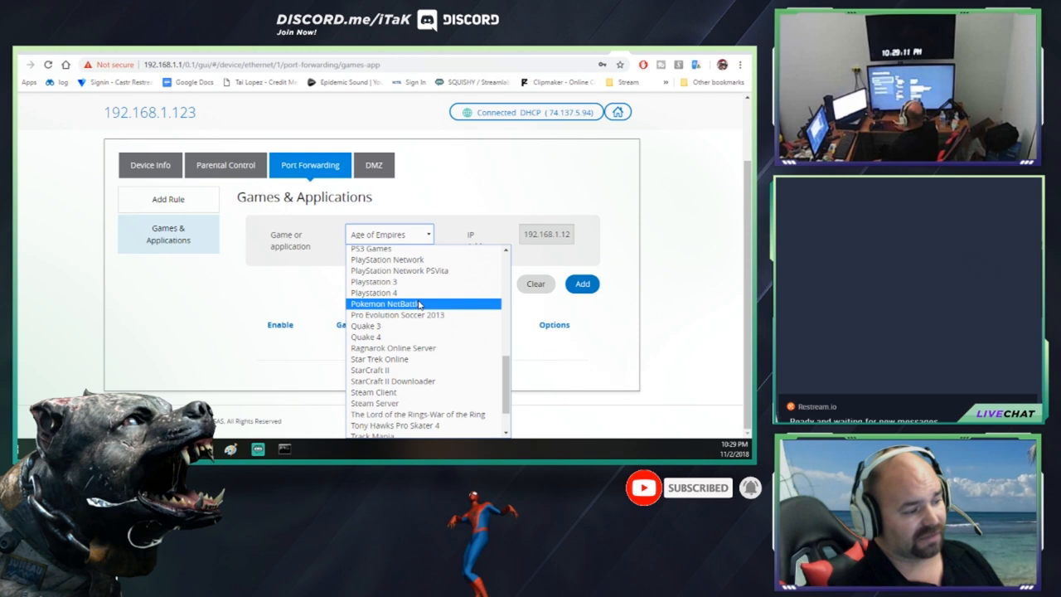
scroll("down", 3)
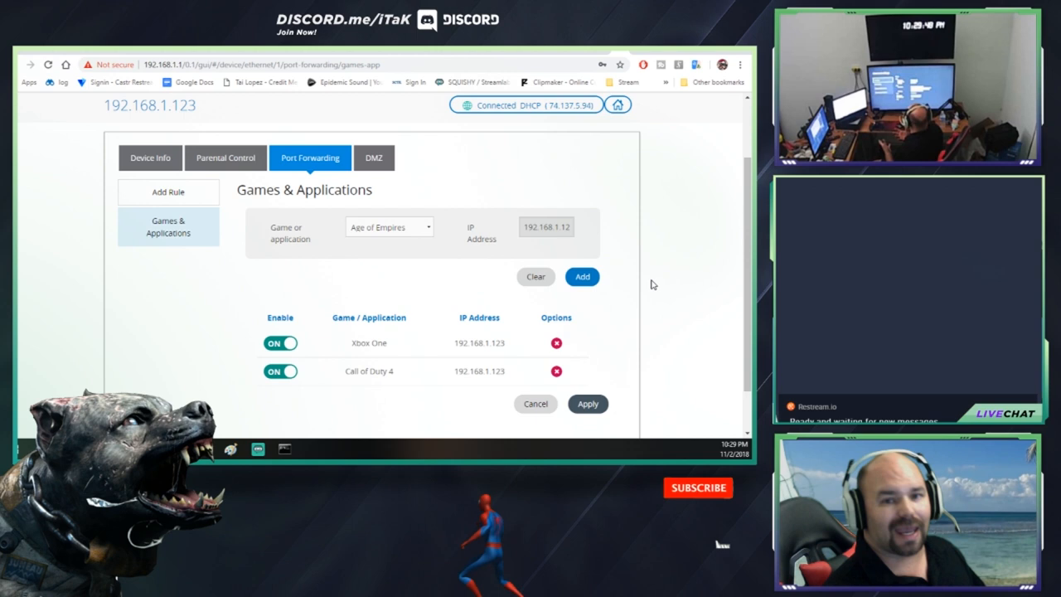
left_click(698, 489)
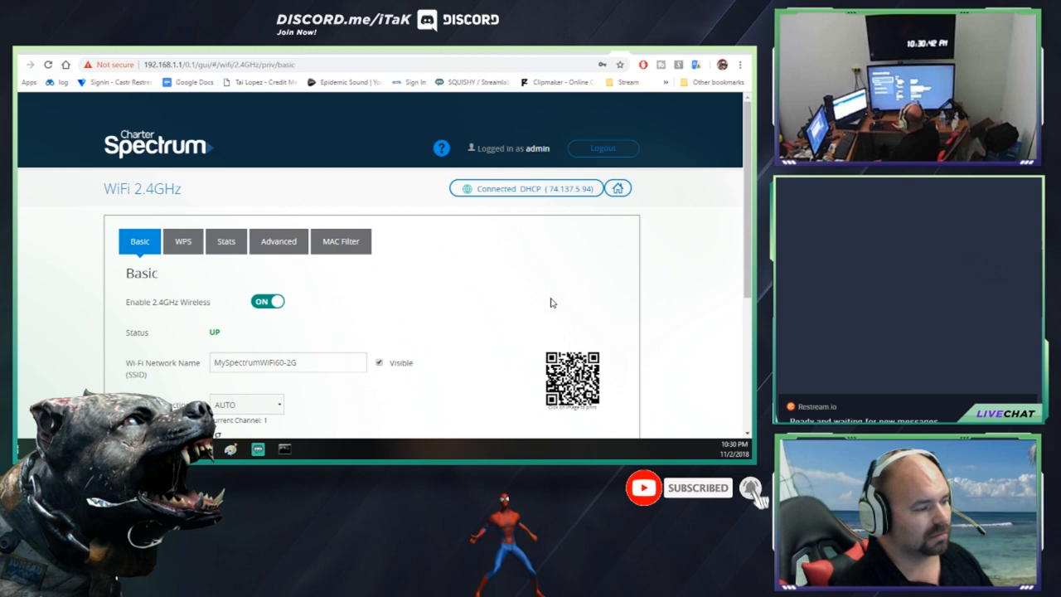
Step: Choose channel 6 instead of automatic for the 2.4GHz Wi-Fi
scroll("down", 3)
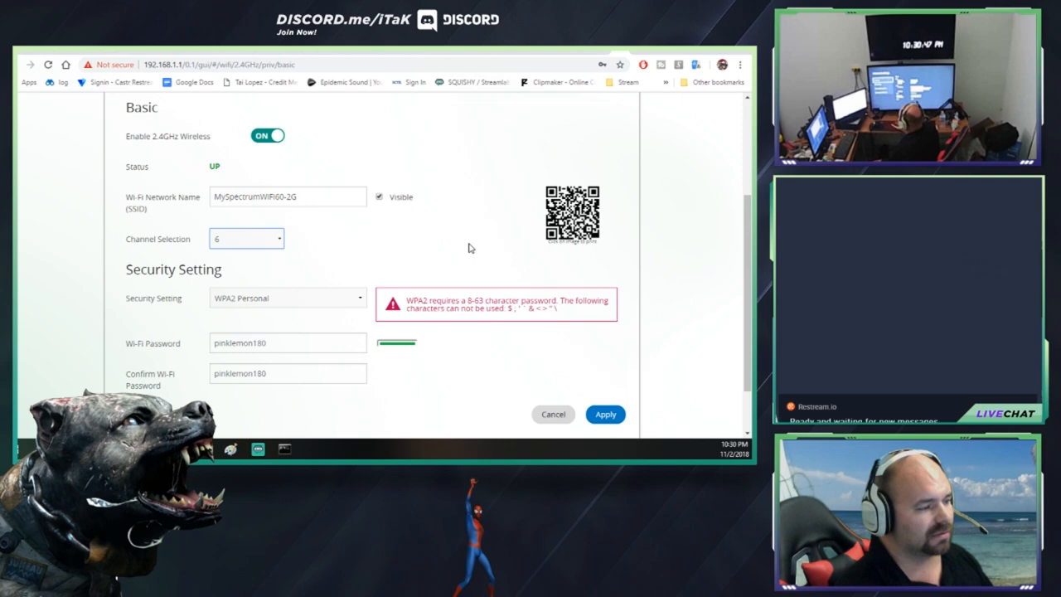